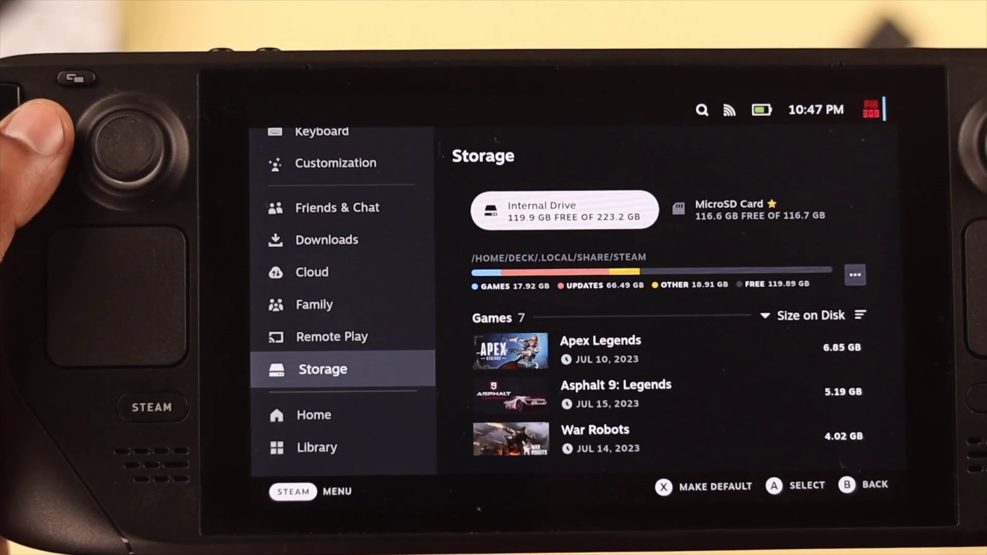
- Start formatting the microSD card from System Settings
left_click(753, 210)
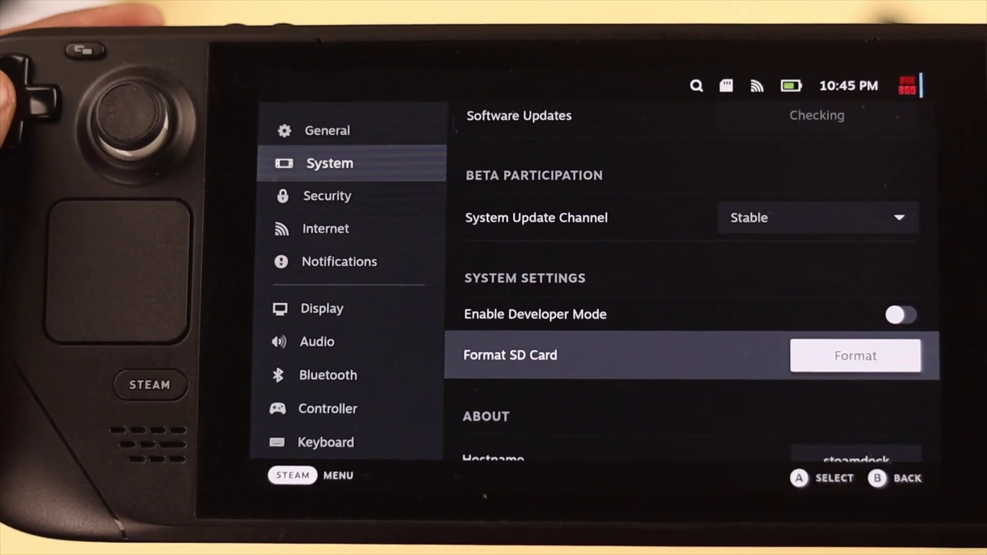
left_click(855, 356)
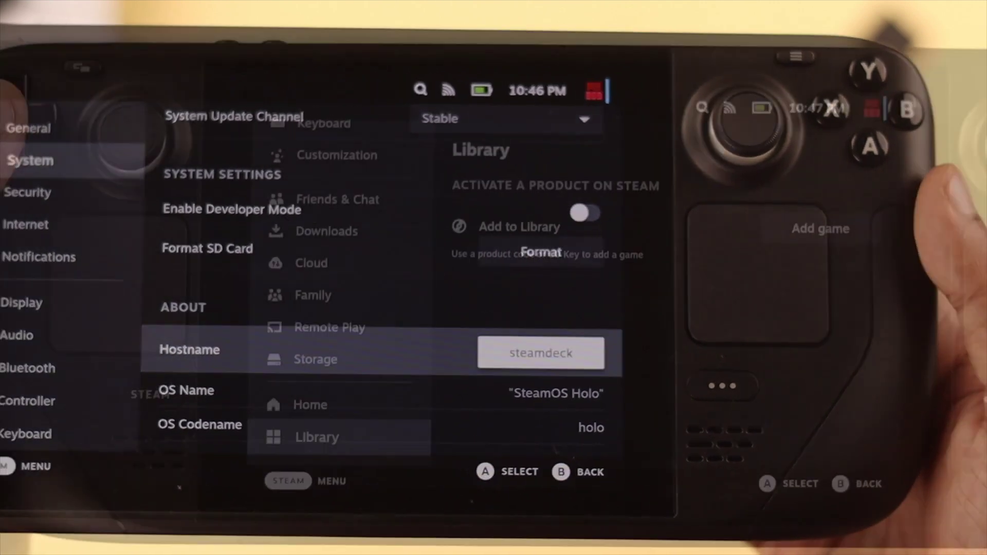
- Make the internal drive the default storage in the Storage settings
left_click(315, 360)
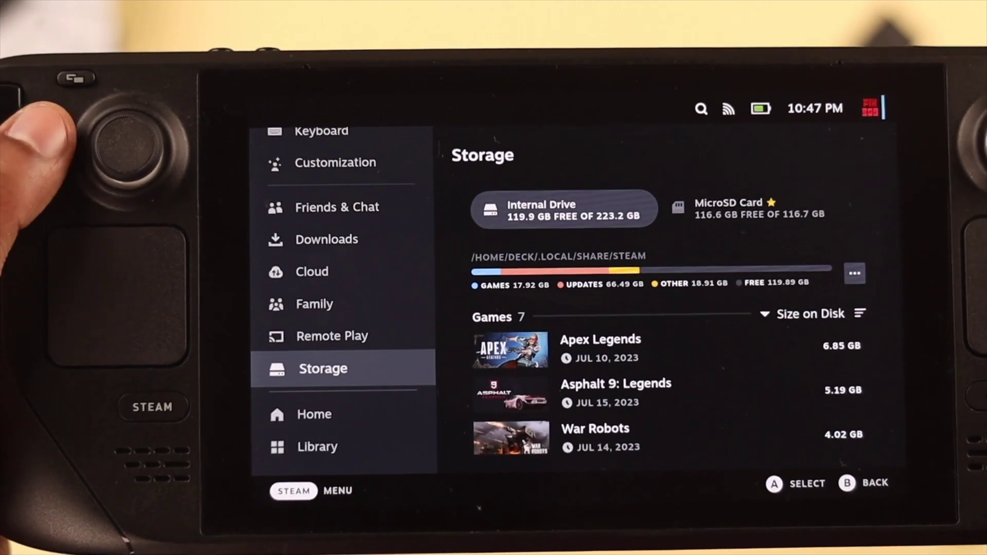
left_click(749, 208)
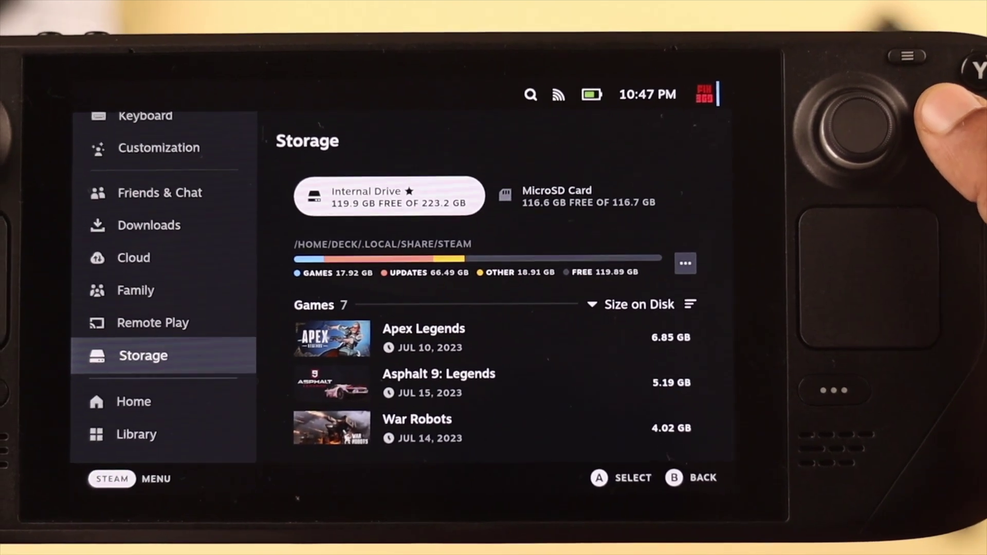
left_click(581, 196)
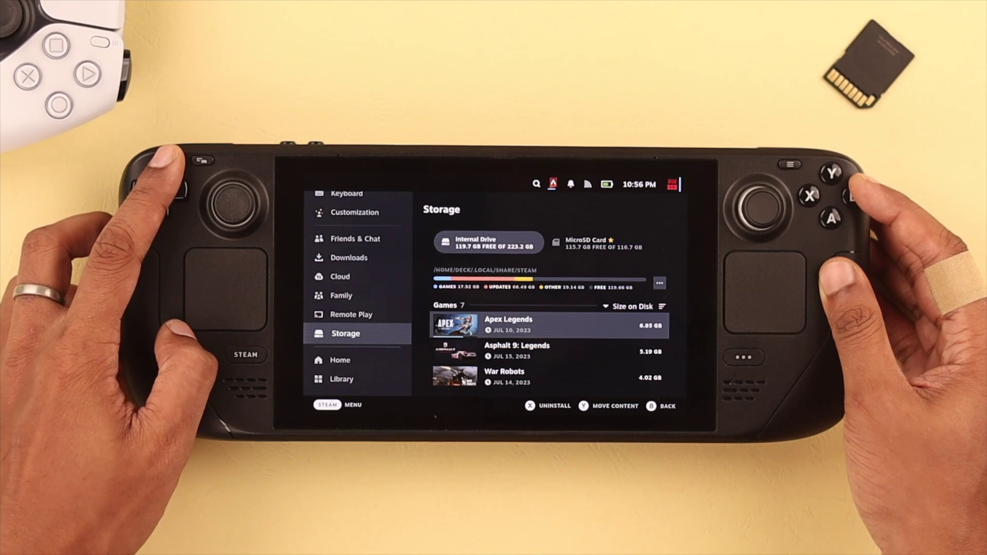
scroll("down", 3)
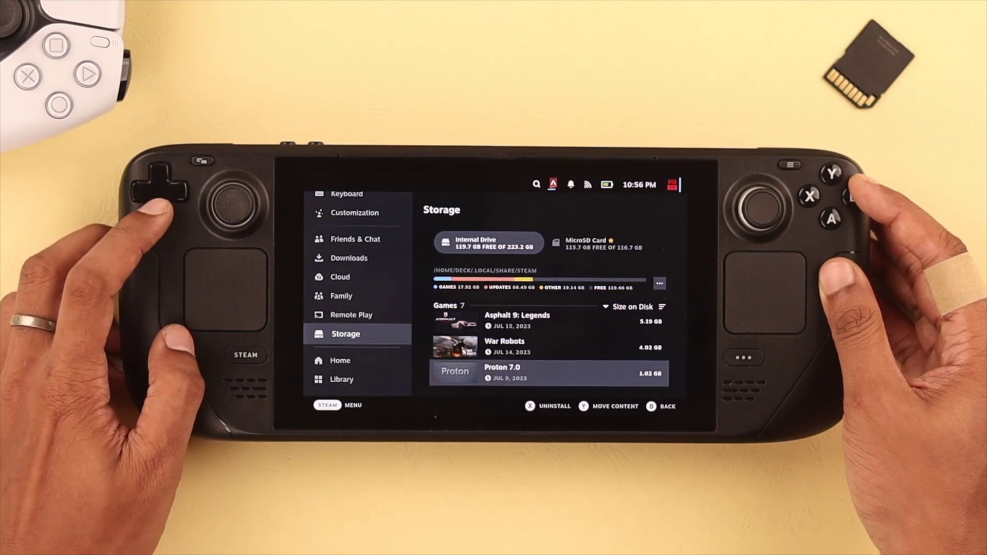